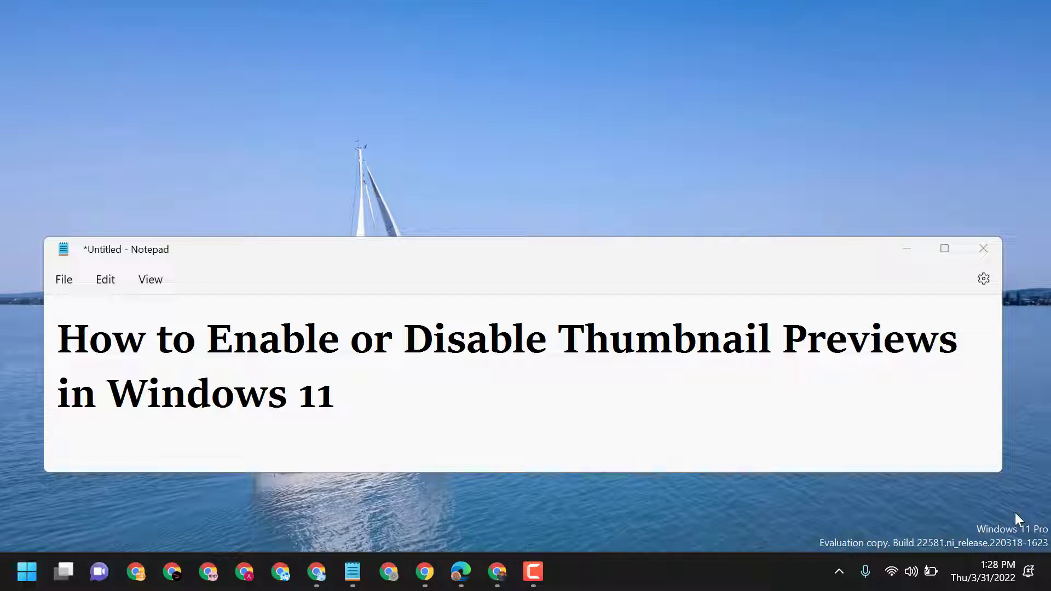
{"action": "mouse_move", "coordinate": [906, 248]}
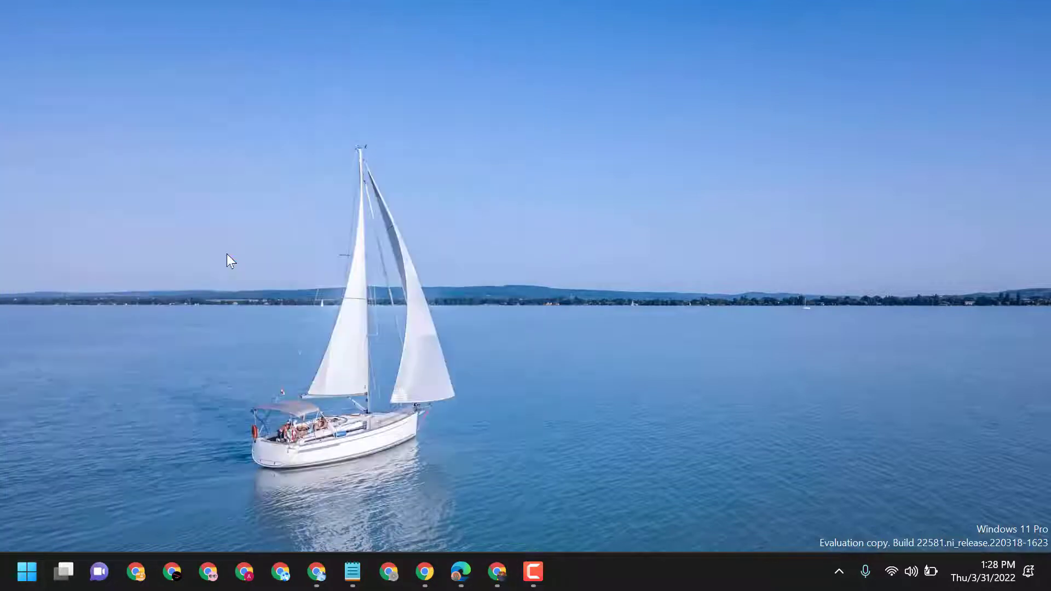
- Launch File Explorer and open Folder Options from the See more menu
{"action": "left_click", "coordinate": [570, 571]}
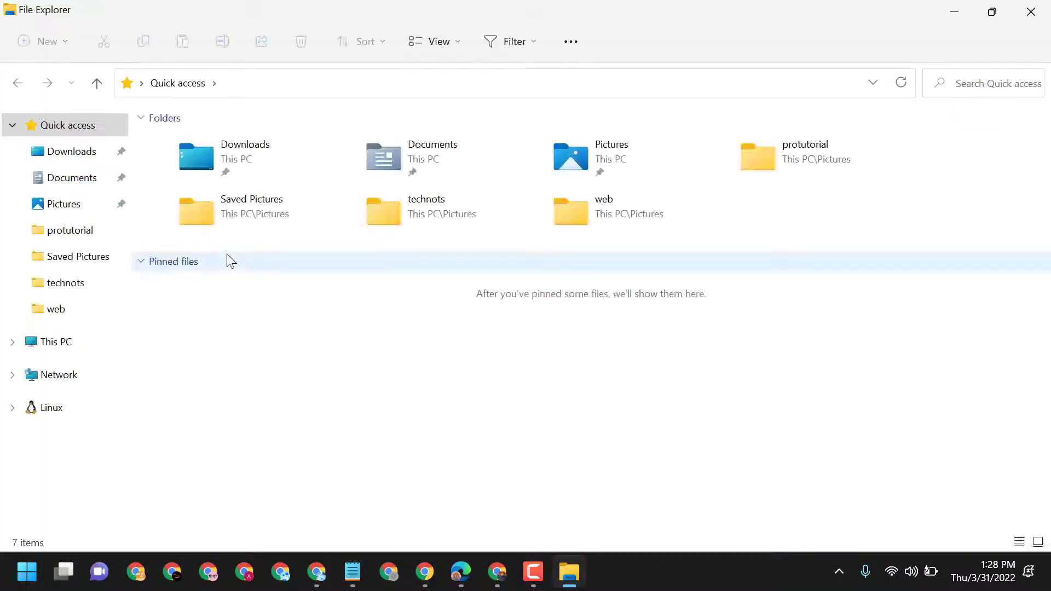
{"action": "mouse_move", "coordinate": [570, 42]}
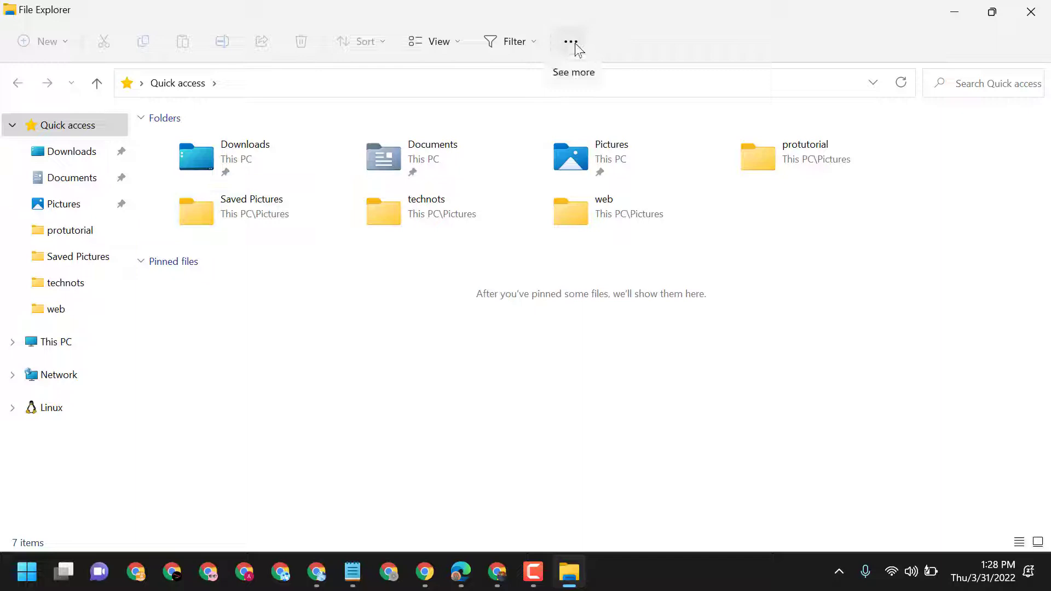
{"action": "left_click", "coordinate": [570, 42]}
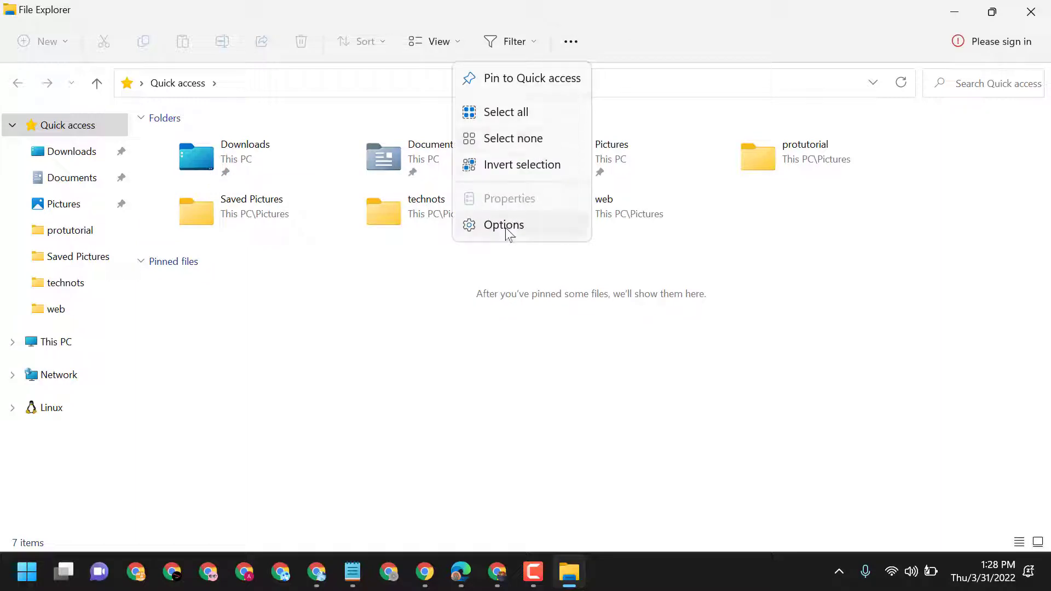
{"action": "left_click", "coordinate": [504, 224]}
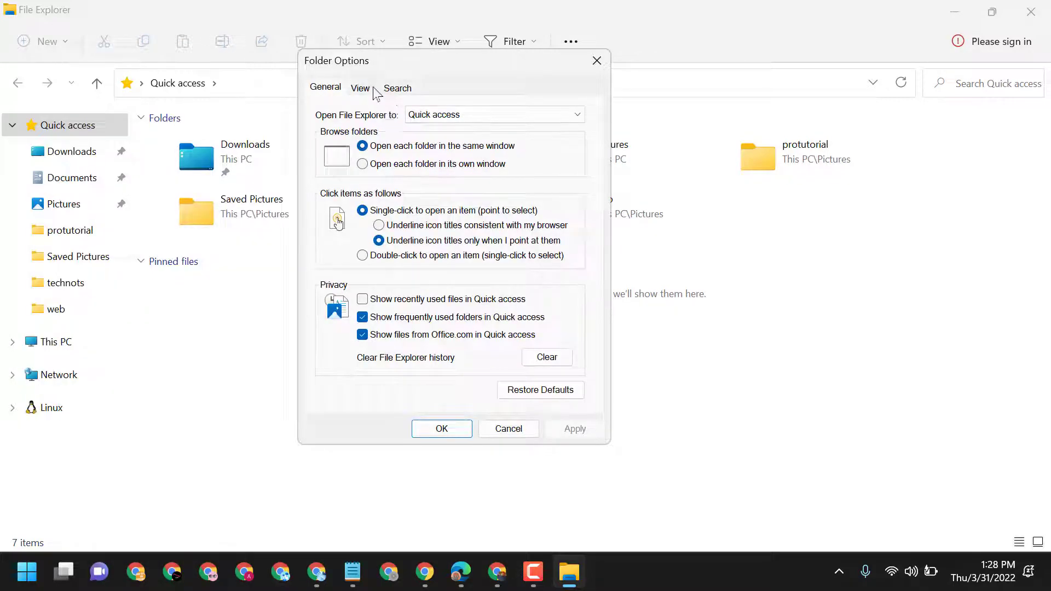
- On the View tab, uncheck 'Always show icons, never thumbnails' to enable thumbnails
{"action": "left_click", "coordinate": [360, 88]}
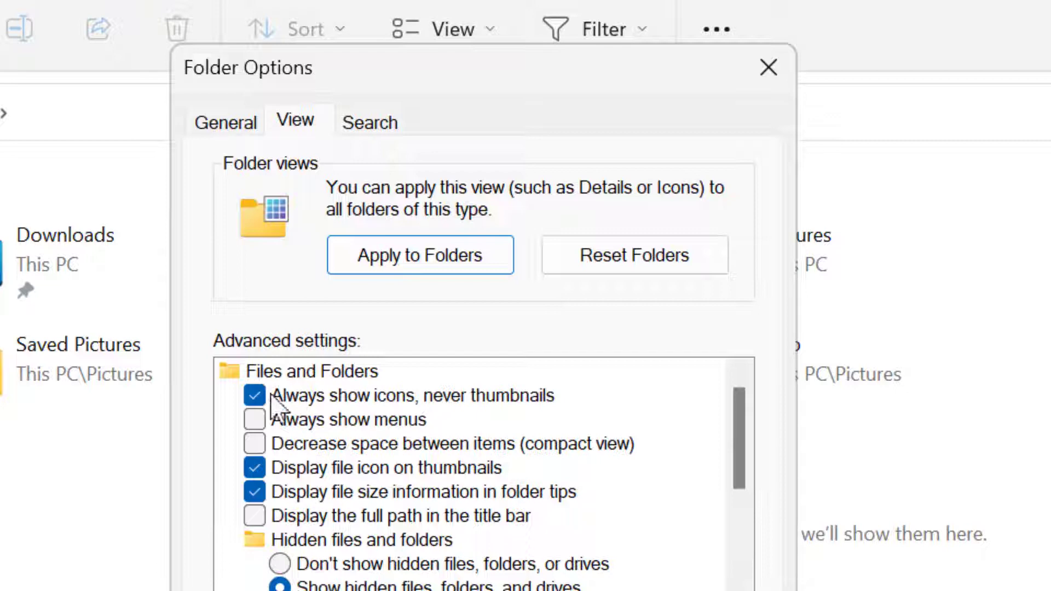
{"action": "left_click", "coordinate": [254, 395]}
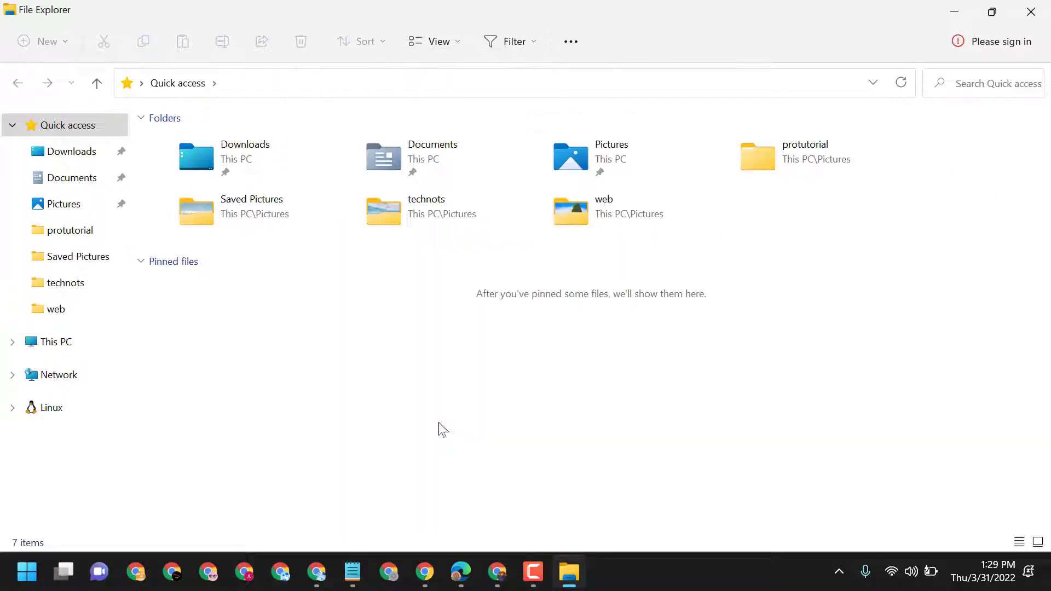
- Browse via Documents to the Downloads folder to see image thumbnails
{"action": "left_click", "coordinate": [71, 177]}
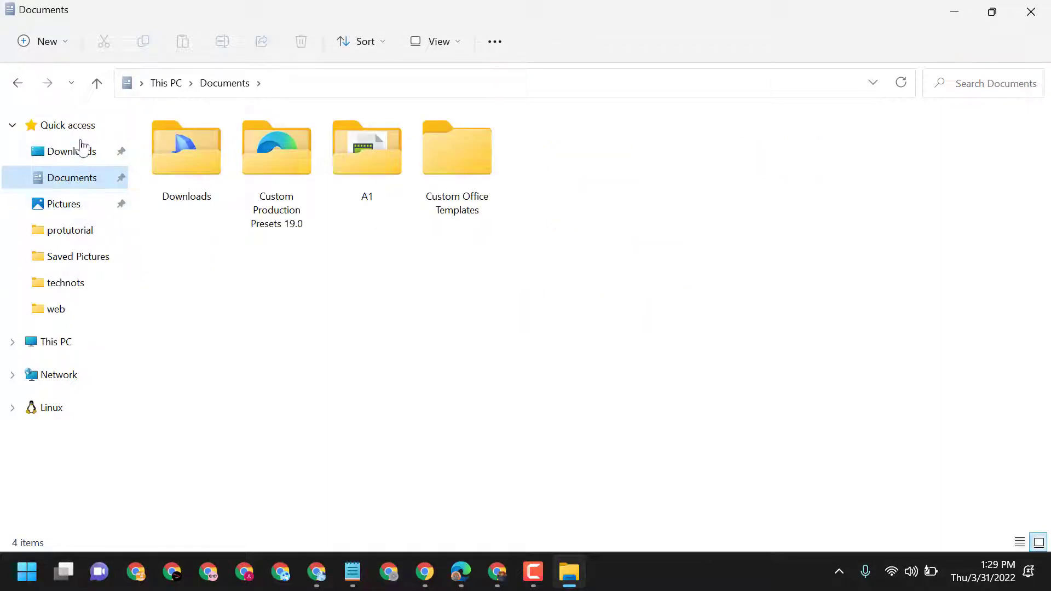
{"action": "left_click", "coordinate": [71, 151]}
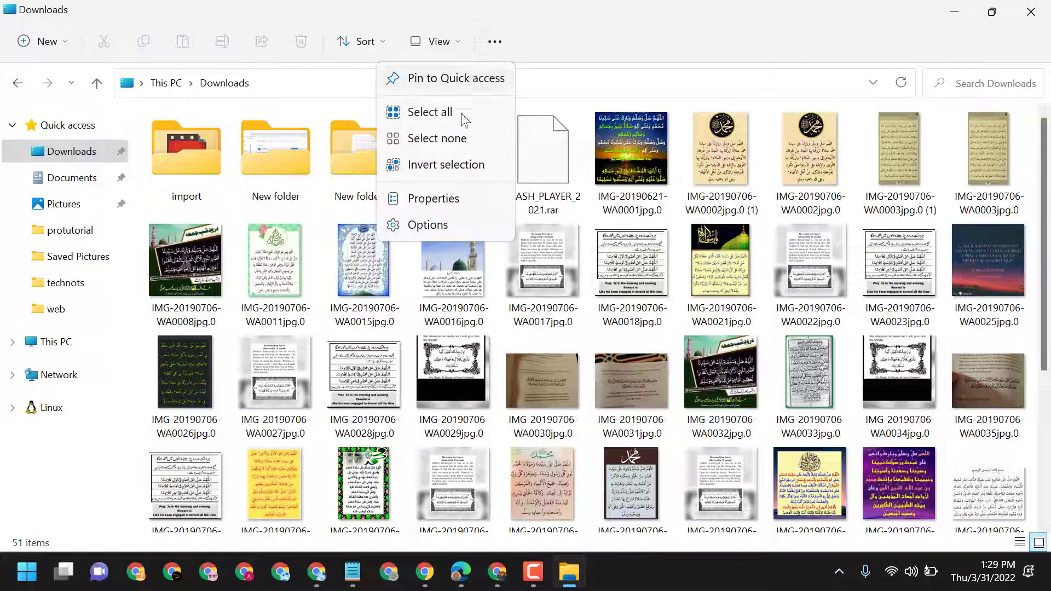
- Check 'Always show icons, never thumbnails' in Folder Options' View tab and apply with OK
{"action": "left_click", "coordinate": [427, 224]}
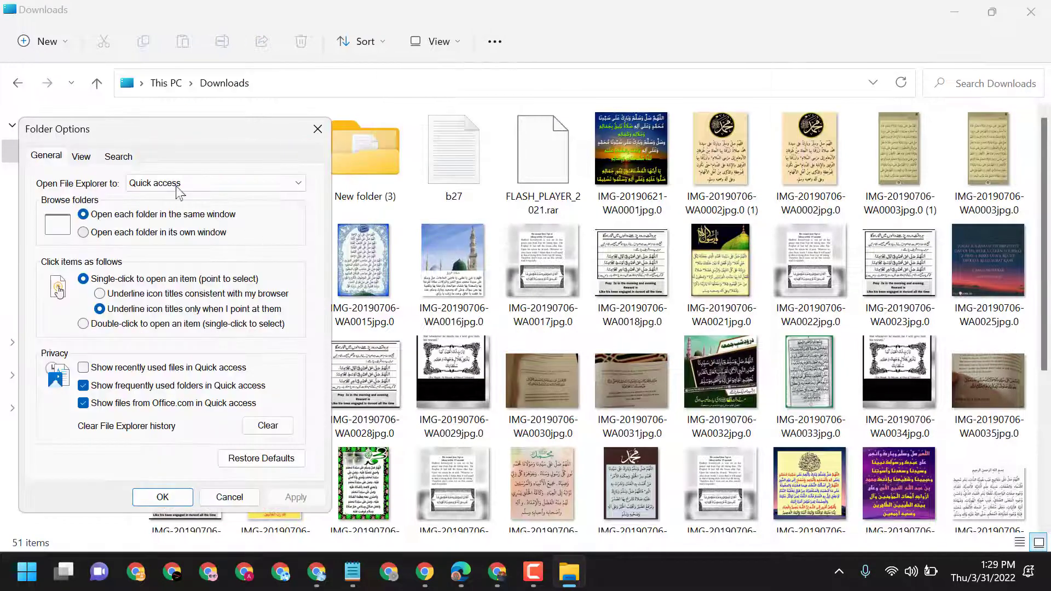
{"action": "left_click", "coordinate": [80, 156]}
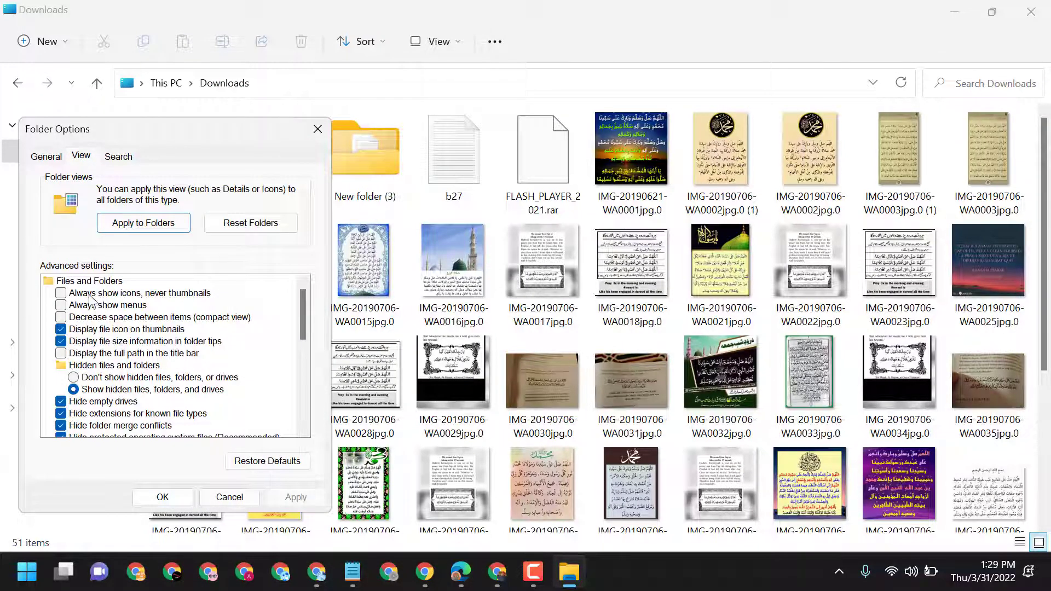
{"action": "left_click", "coordinate": [61, 293]}
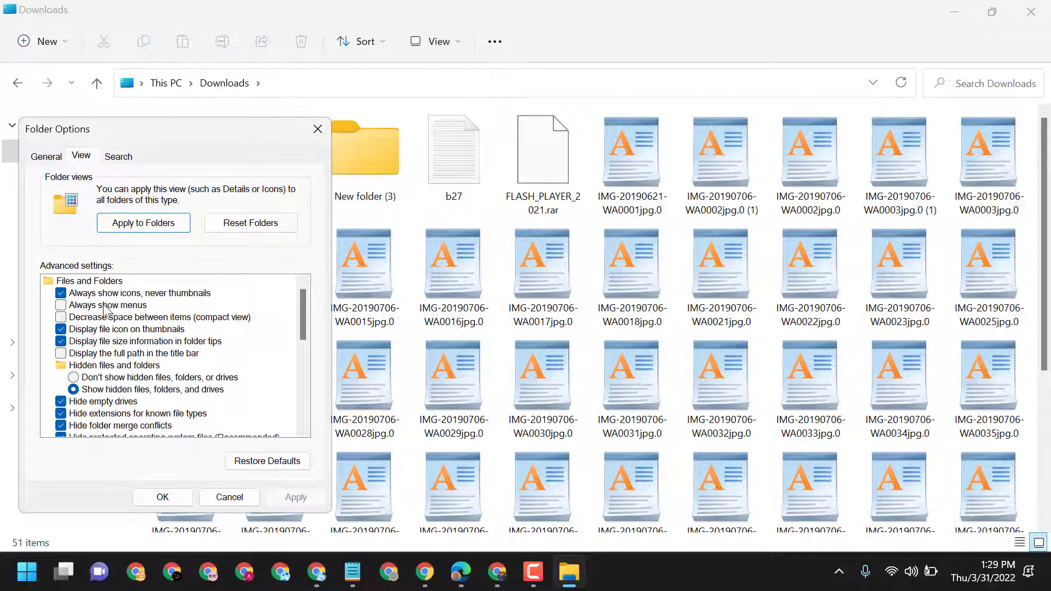
{"action": "left_click", "coordinate": [137, 293]}
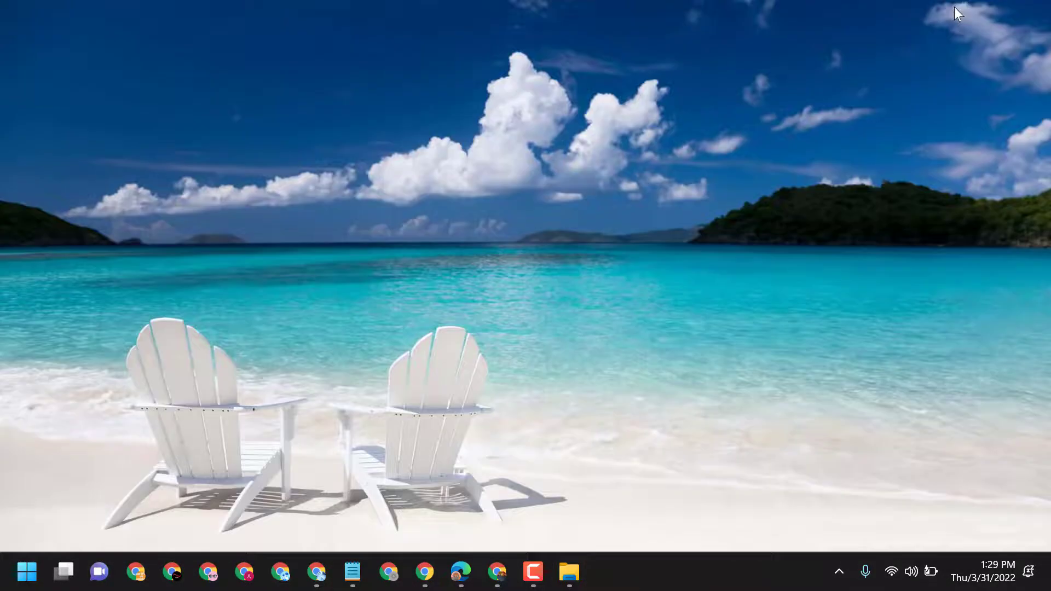
{"action": "mouse_move", "coordinate": [405, 565]}
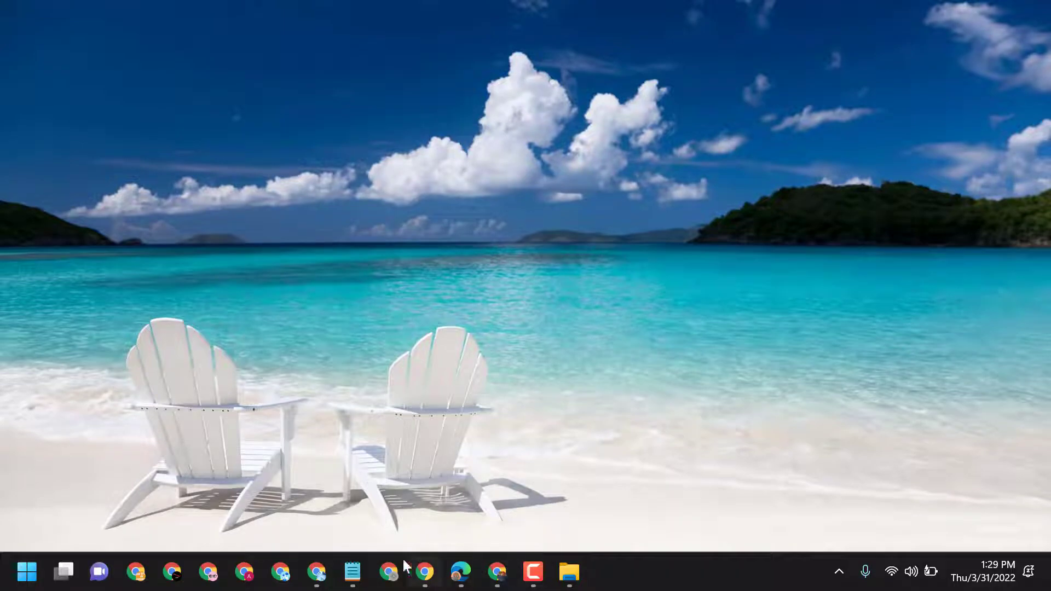